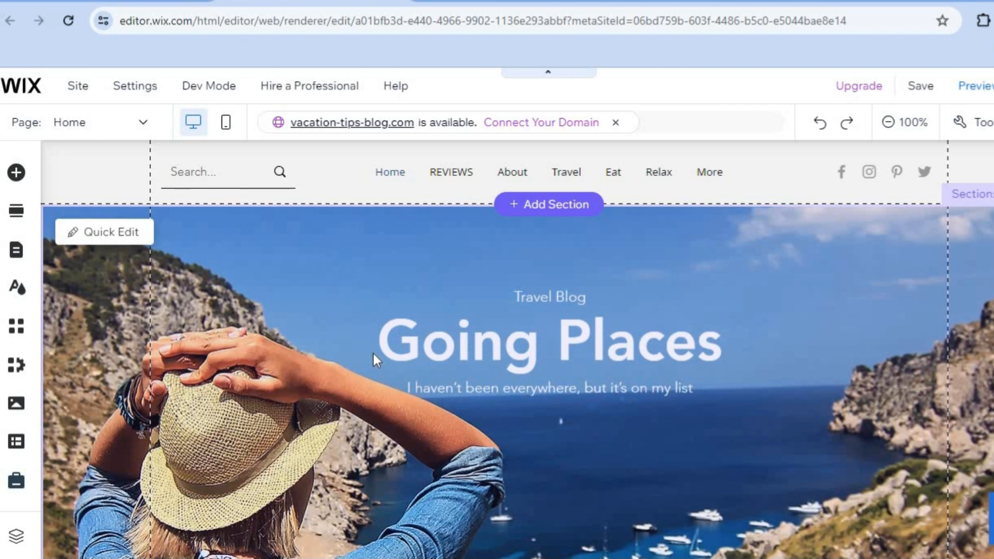
pyautogui.moveTo(758, 281)
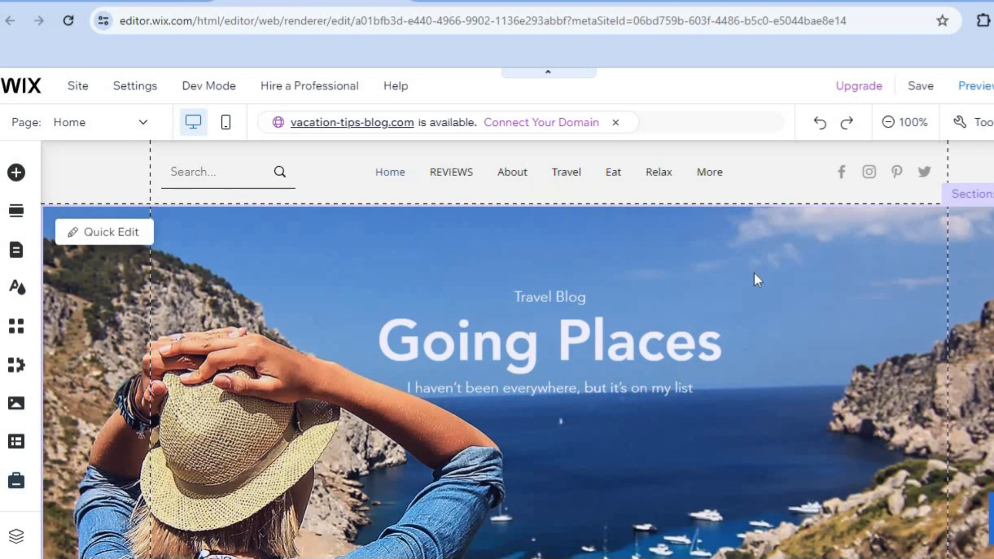
pyautogui.moveTo(974, 276)
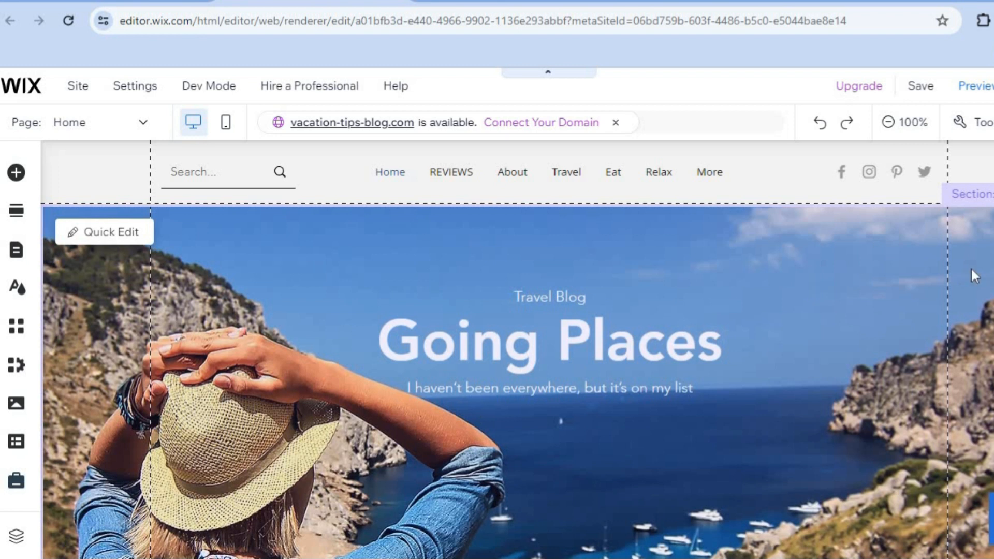
# - Scroll to the blog posts section and insert a new blank section
pyautogui.scroll(-3)
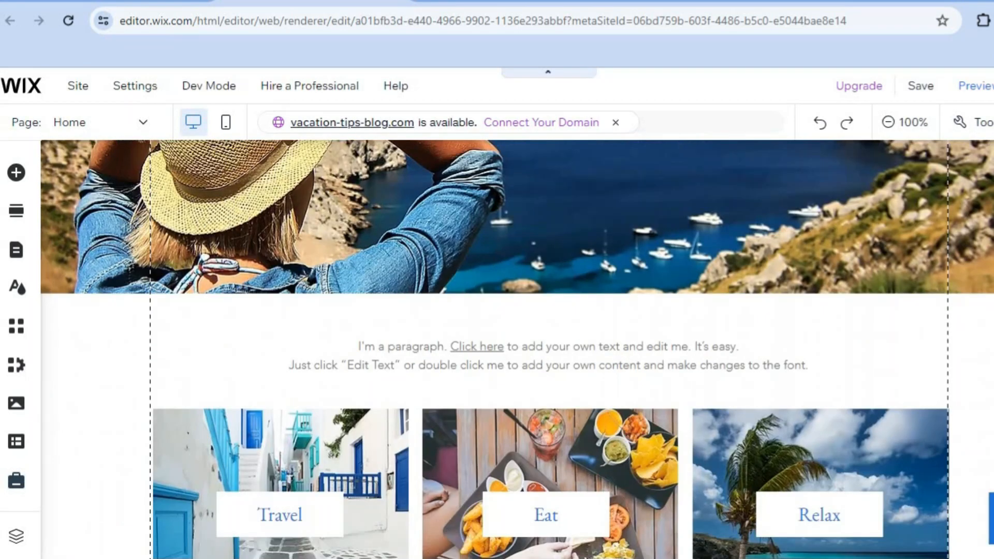
pyautogui.scroll(-3)
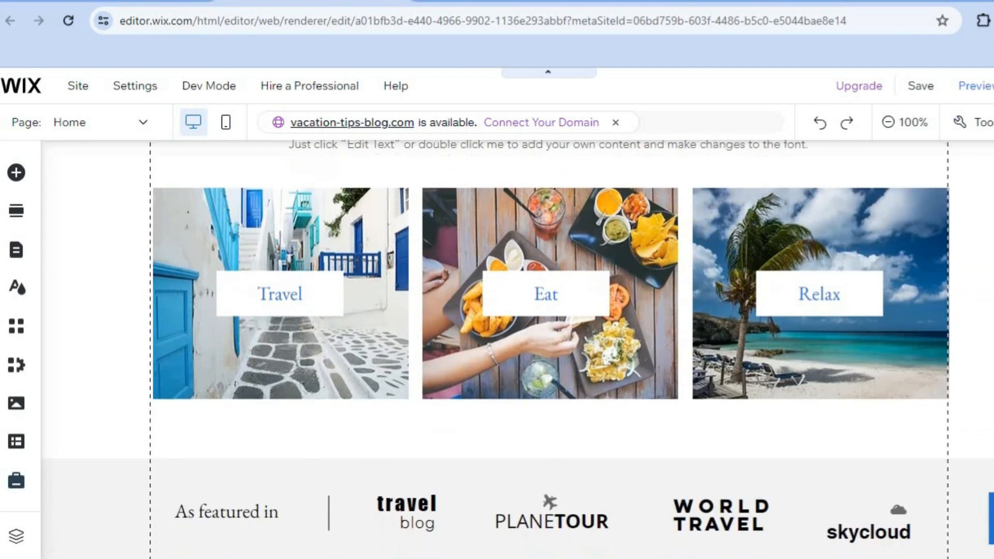
pyautogui.scroll(-3)
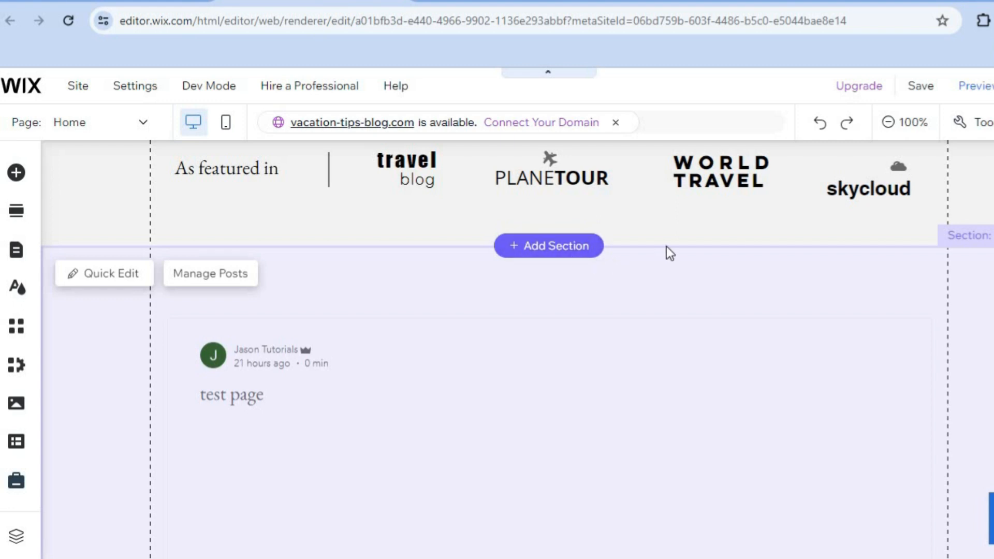
pyautogui.moveTo(563, 299)
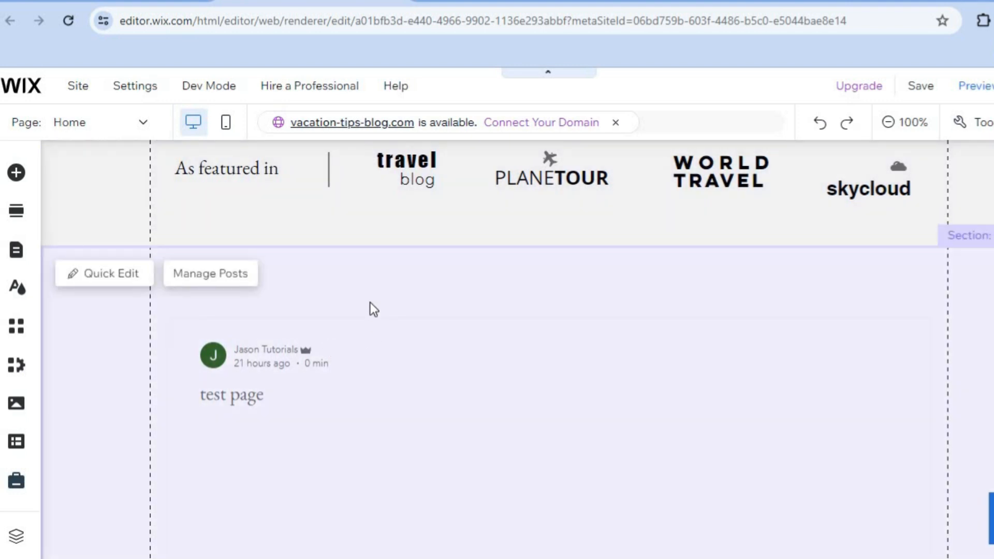
pyautogui.click(16, 173)
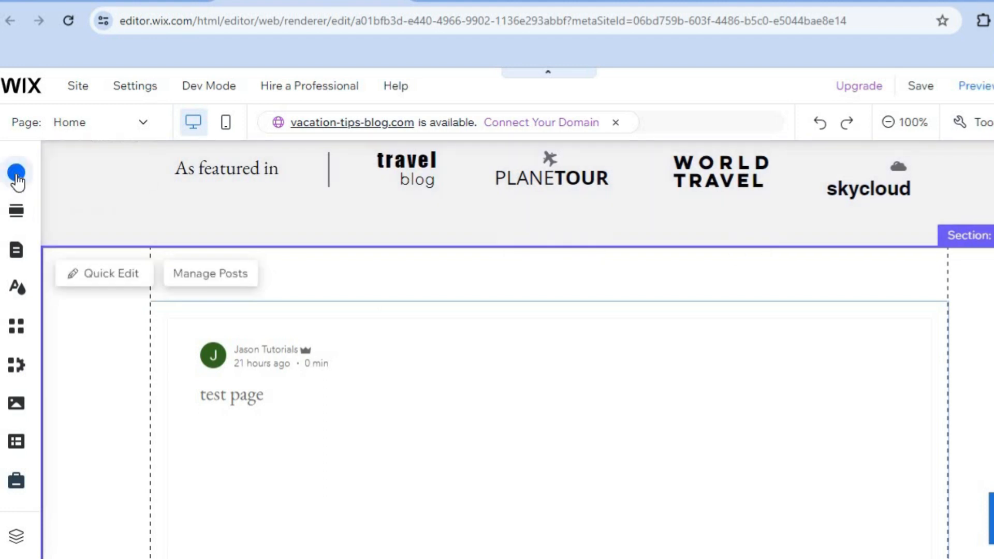
pyautogui.moveTo(16, 173)
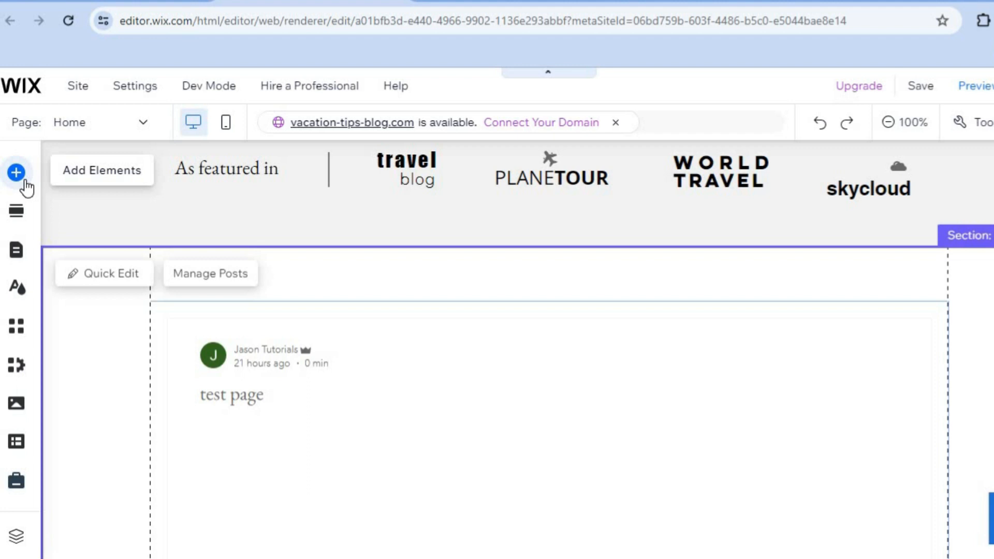
pyautogui.click(102, 170)
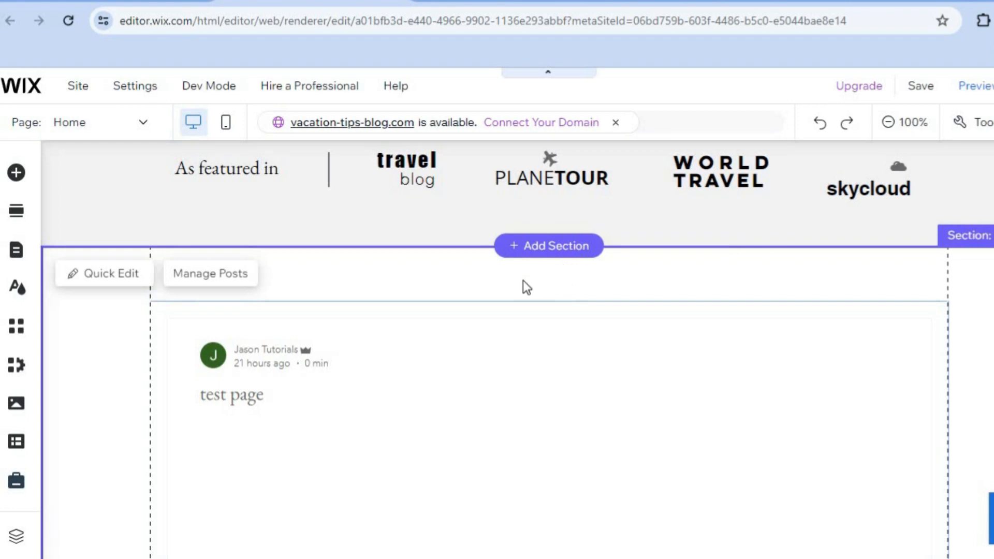
pyautogui.moveTo(548, 246)
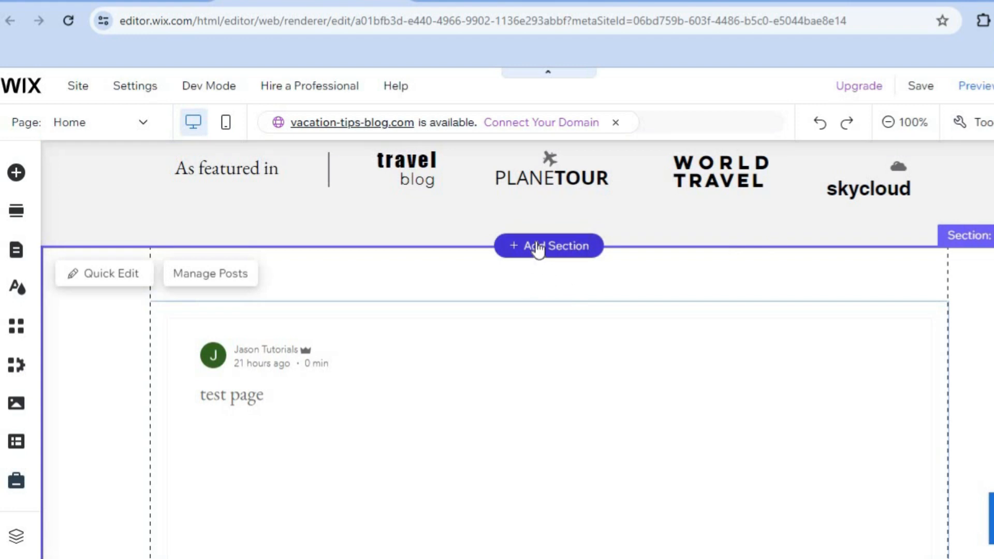
pyautogui.click(548, 246)
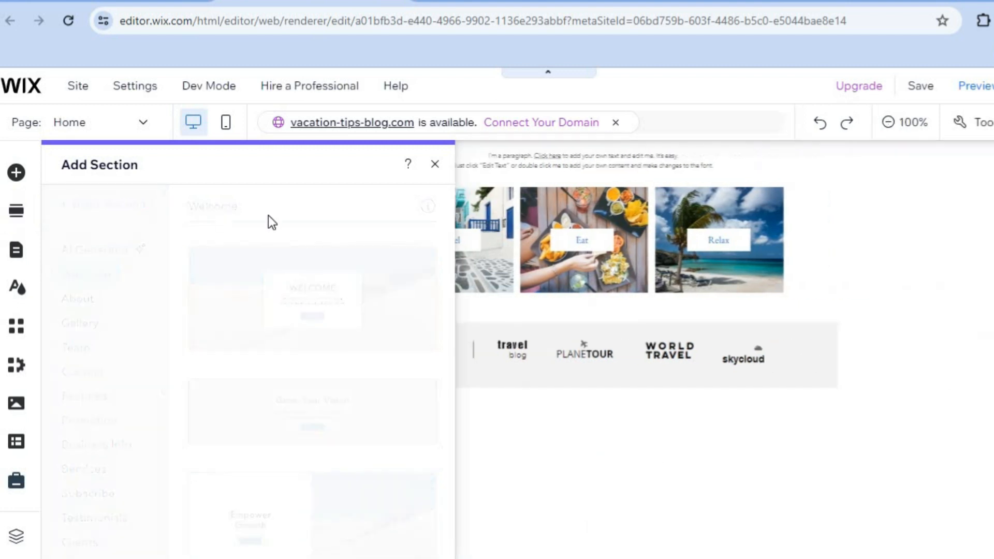
pyautogui.click(435, 164)
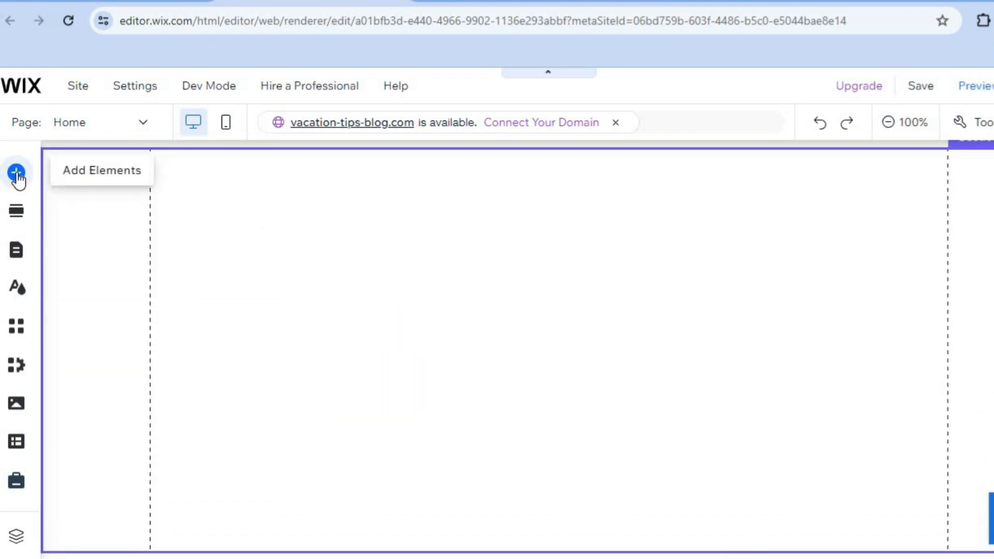
# - Search the elements catalogue for 'instagram' to add the Instagram Feed app
pyautogui.click(16, 172)
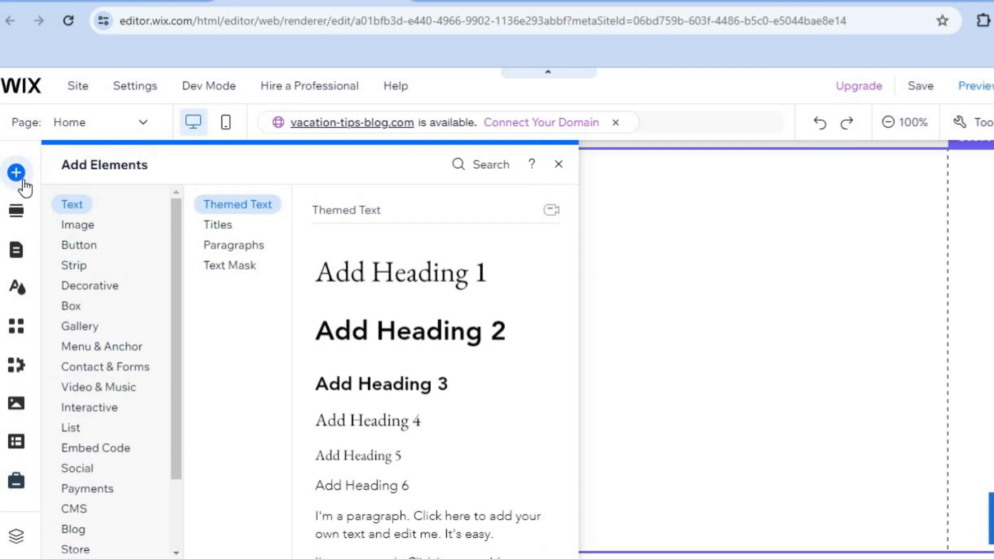
pyautogui.moveTo(505, 200)
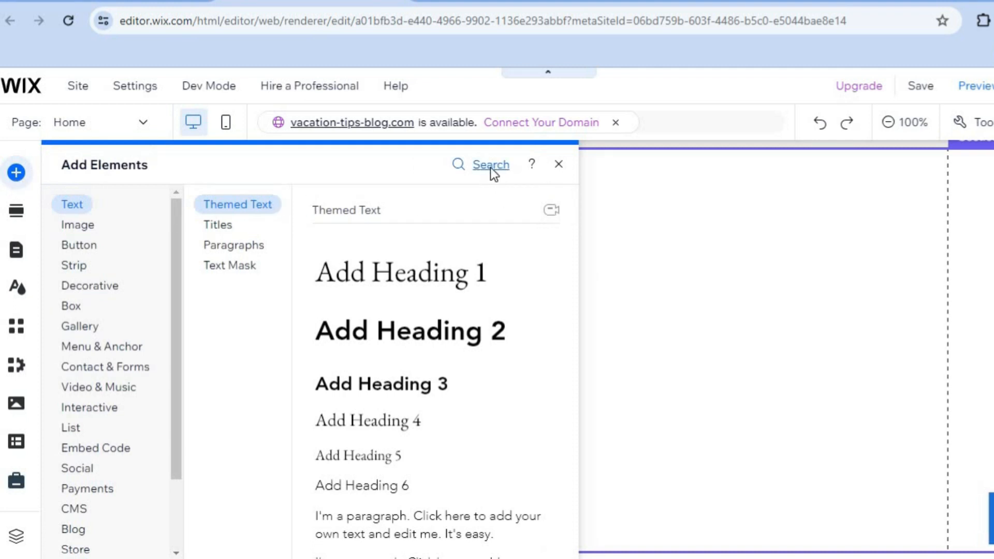
pyautogui.write('instagram')
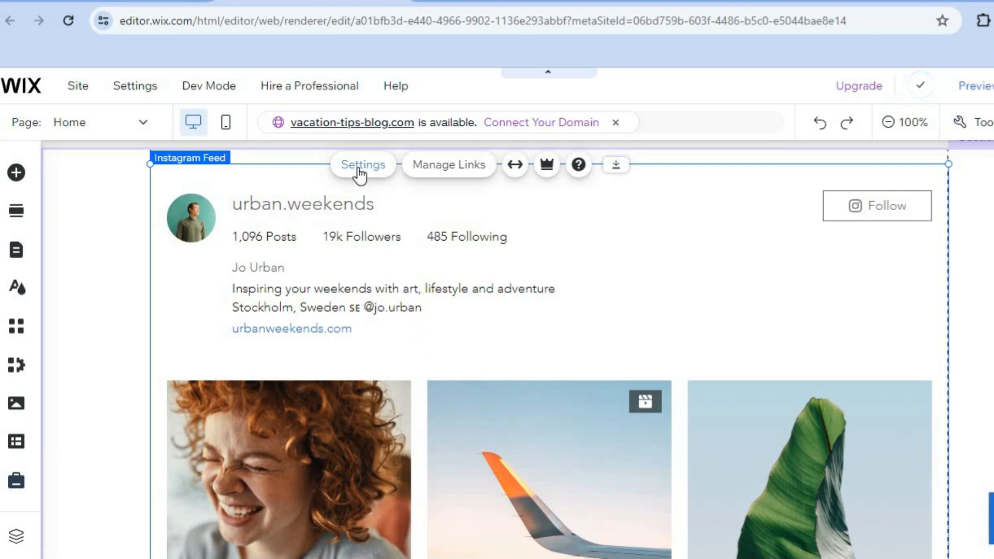
# - Open the Instagram Feed settings, try Connect Personal Account, and close the login popup
pyautogui.click(362, 164)
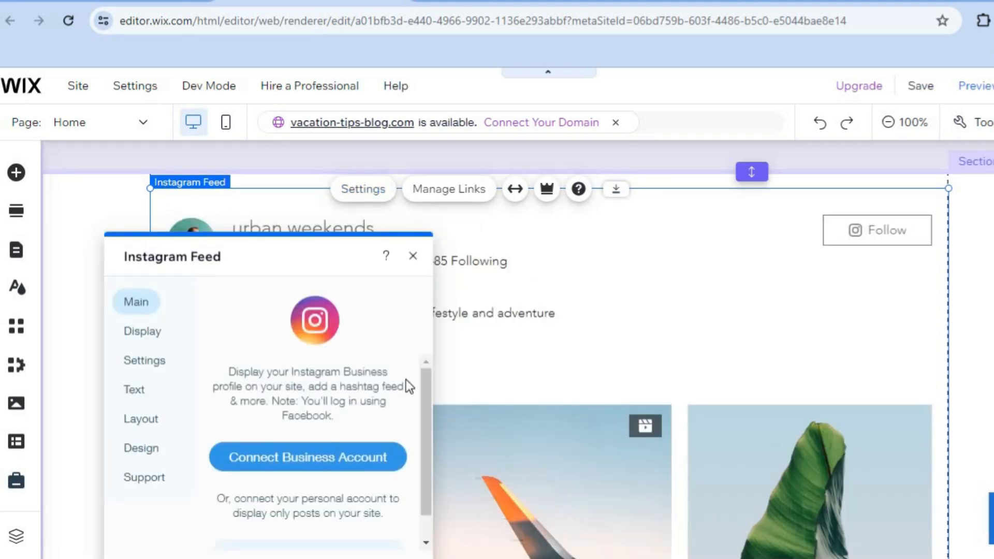
pyautogui.scroll(-3)
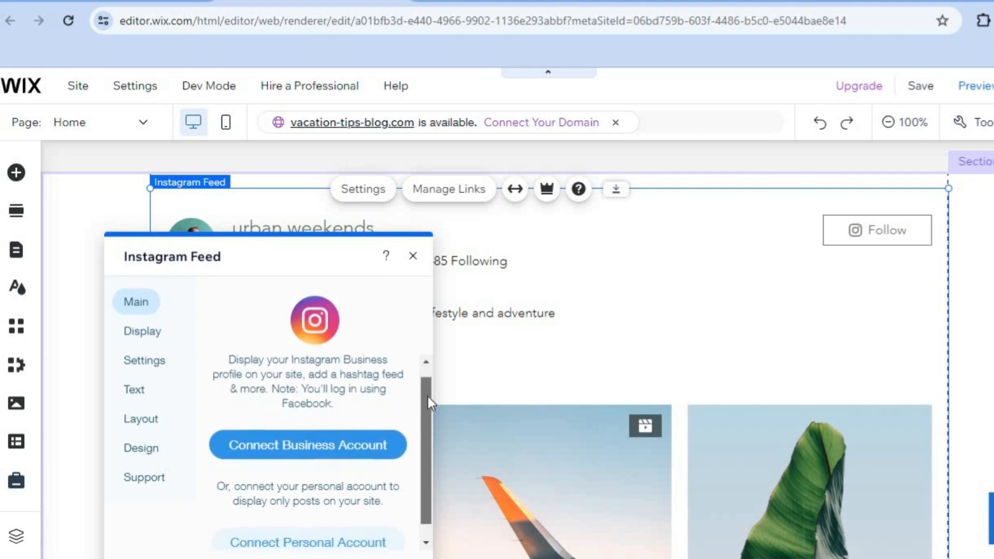
pyautogui.scroll(-3)
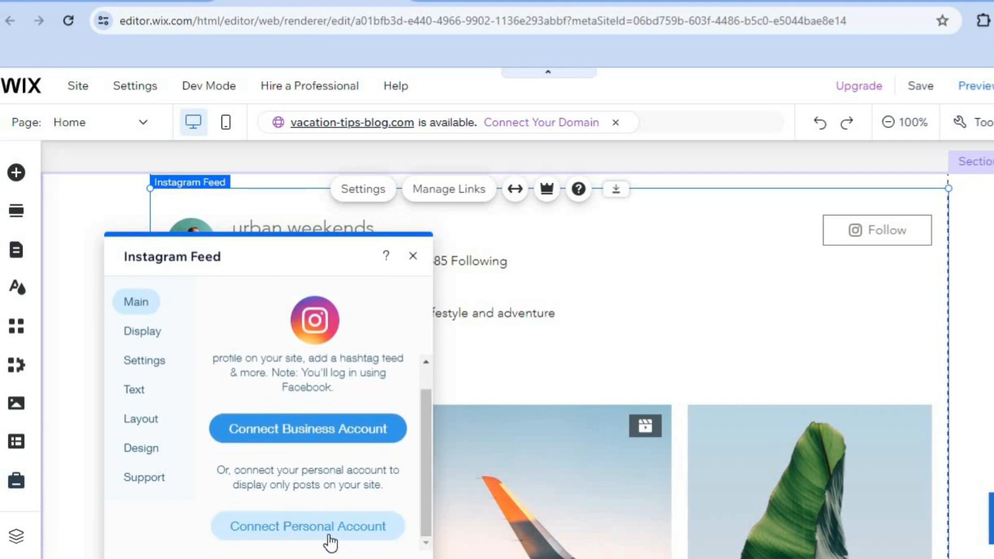
pyautogui.click(308, 526)
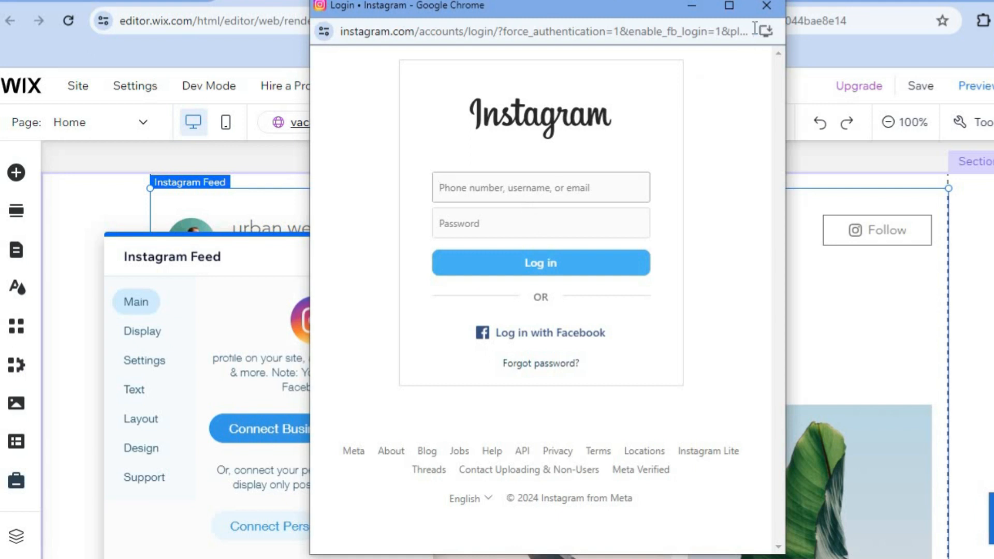
pyautogui.click(766, 6)
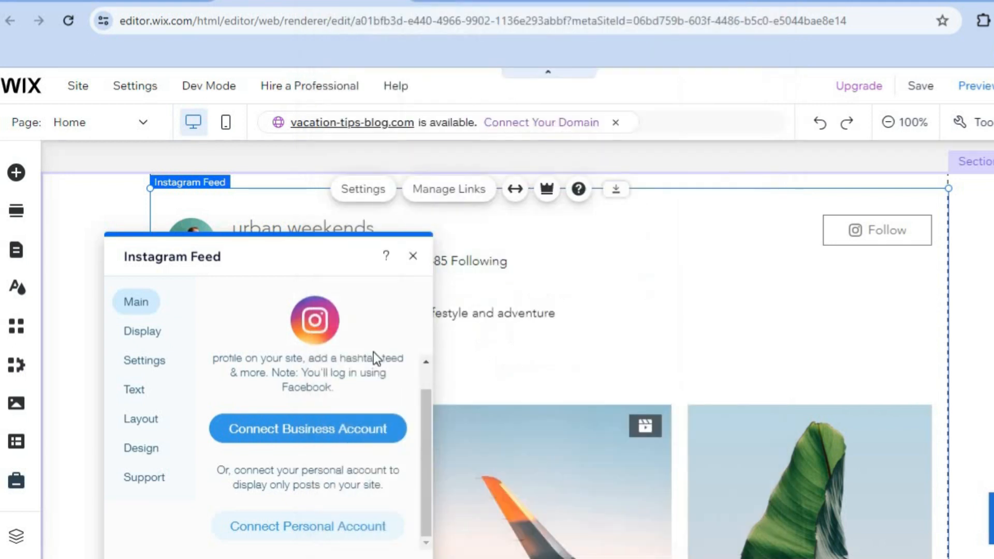
pyautogui.click(142, 331)
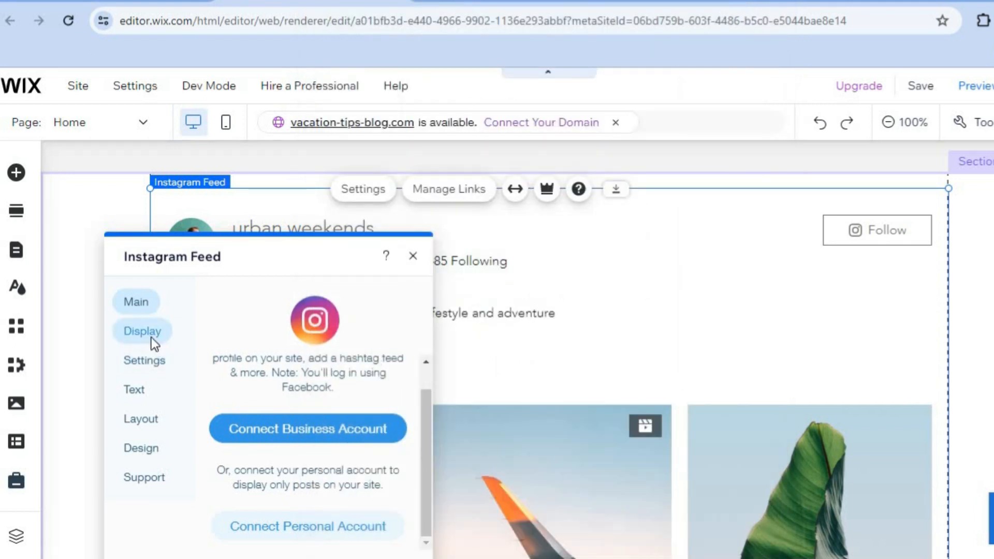
# - Switch to the Display tab to review the Your Profile checkboxes
pyautogui.click(142, 331)
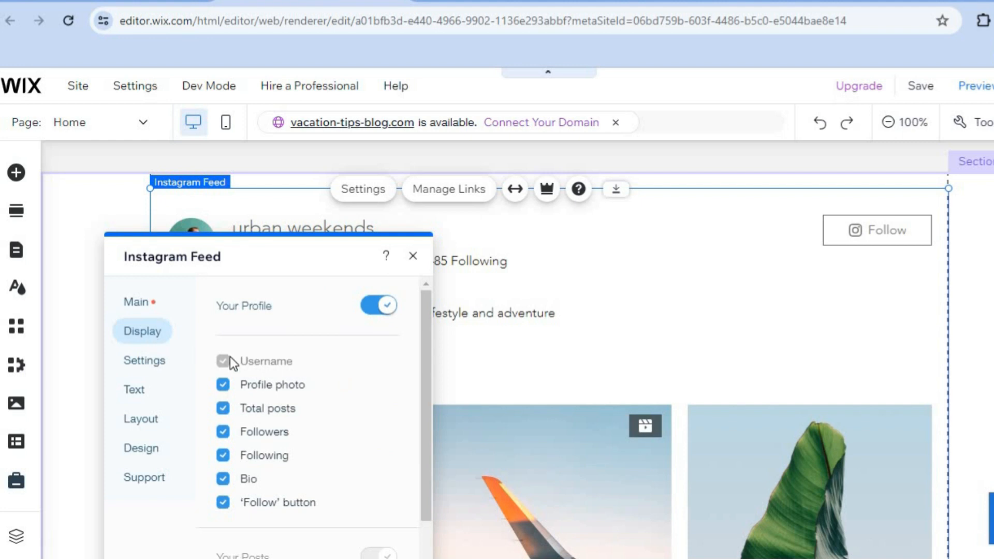
pyautogui.click(223, 361)
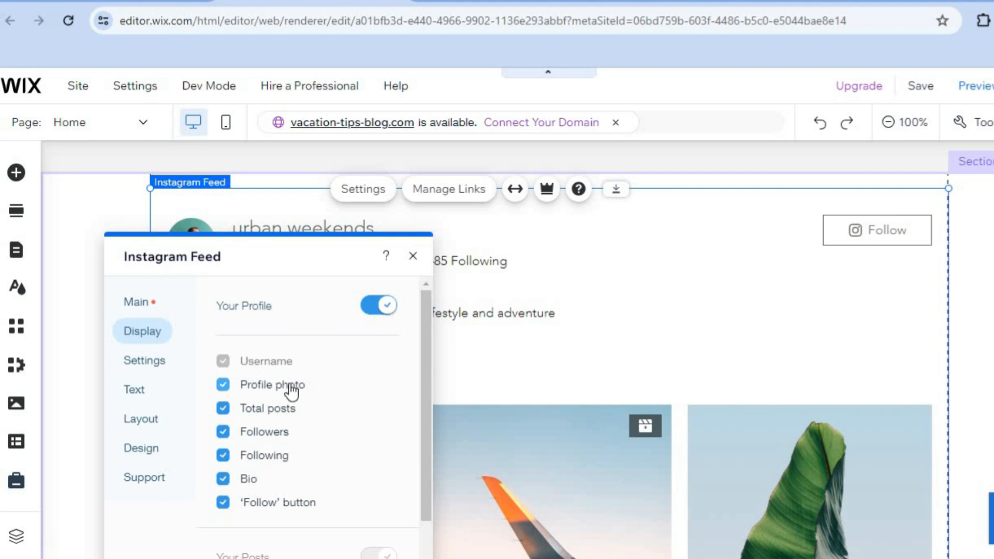
pyautogui.moveTo(281, 396)
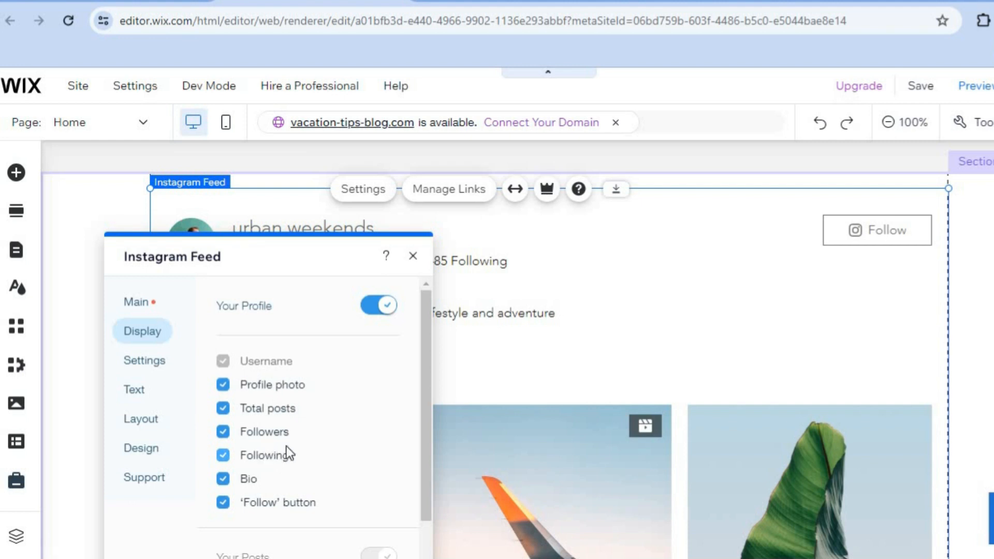
pyautogui.moveTo(262, 455)
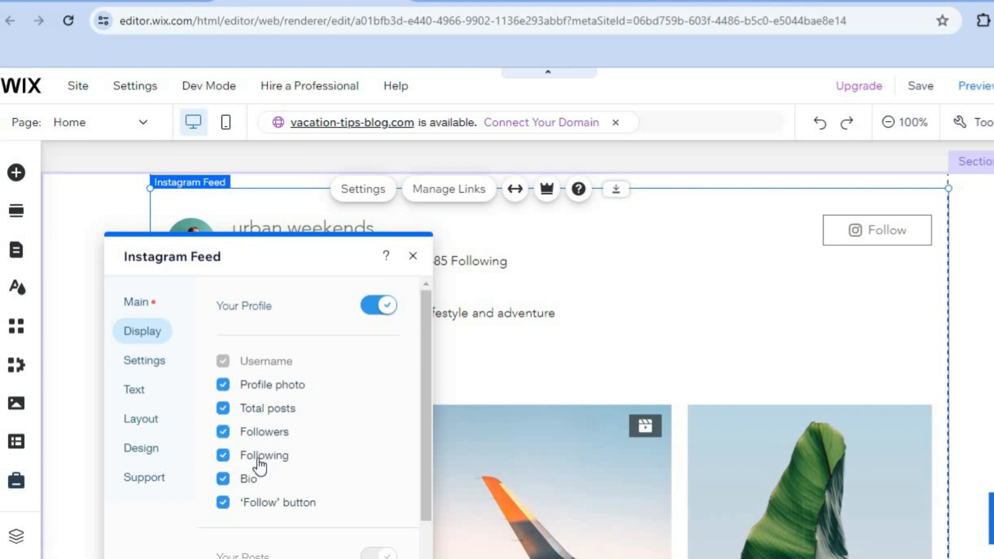
pyautogui.moveTo(265, 451)
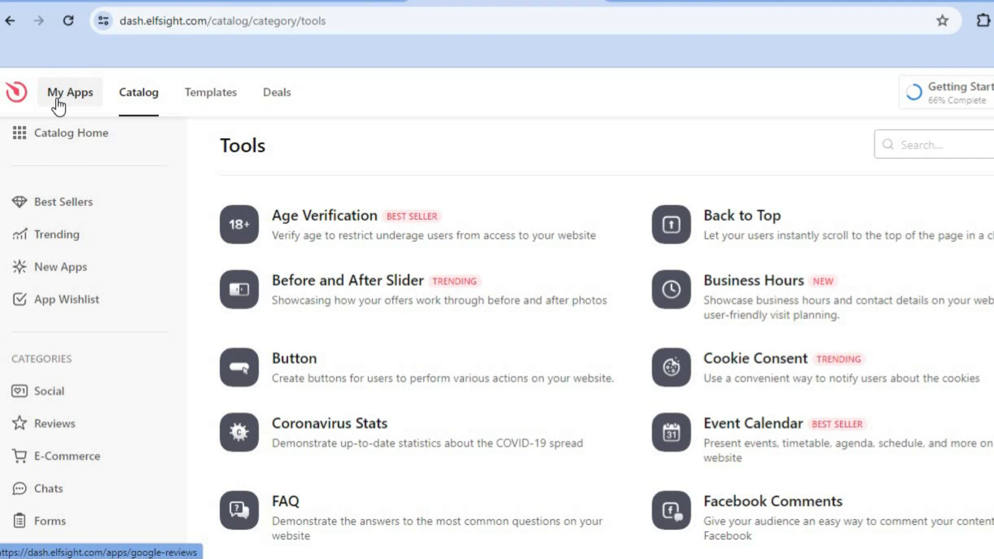
pyautogui.moveTo(57, 389)
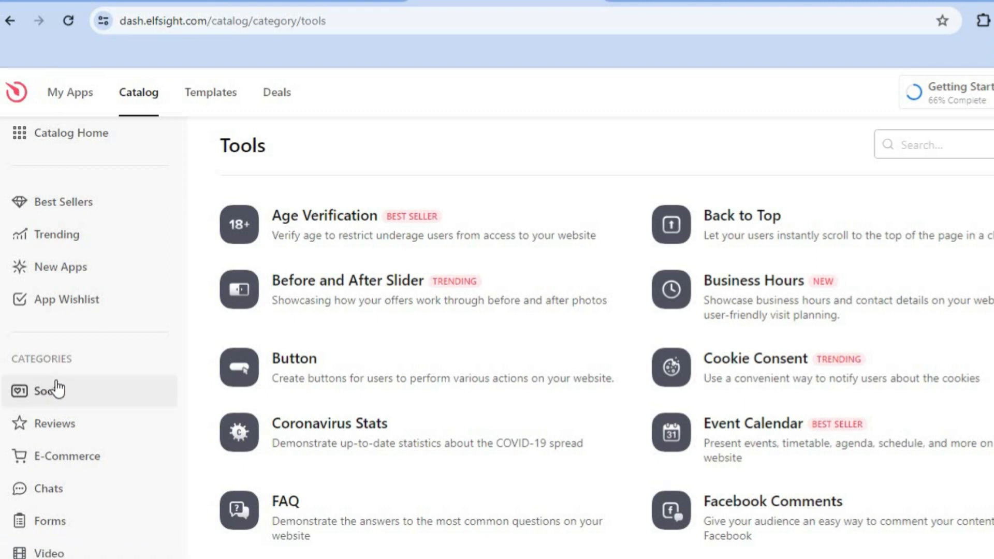
# - Filter the Elfsight catalogue to the Social category to find Instagram Feed
pyautogui.click(48, 390)
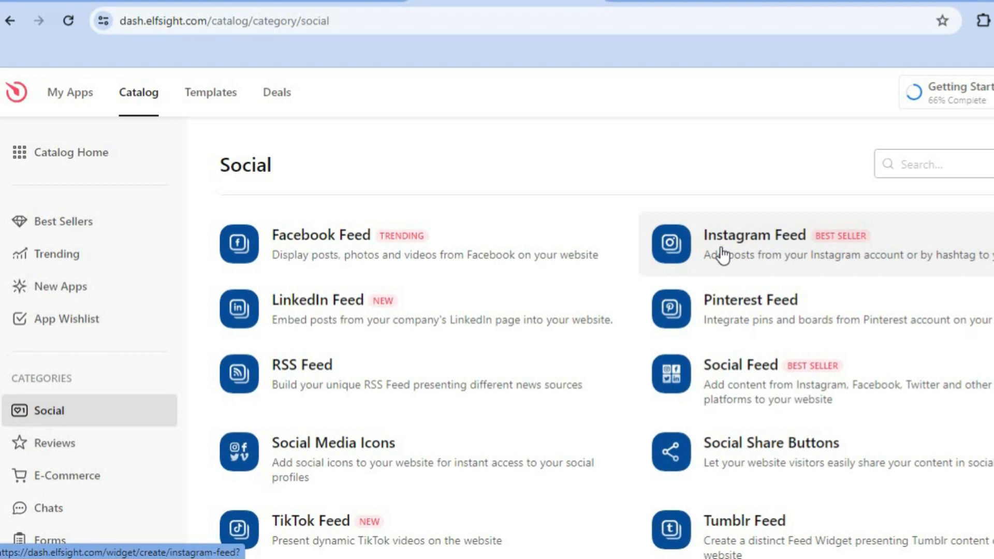
pyautogui.moveTo(357, 193)
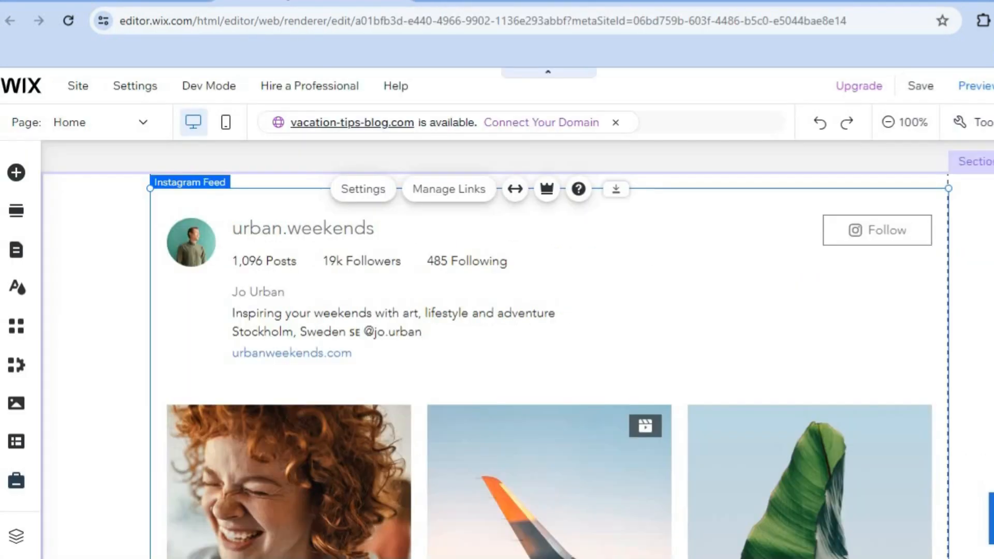
pyautogui.moveTo(385, 296)
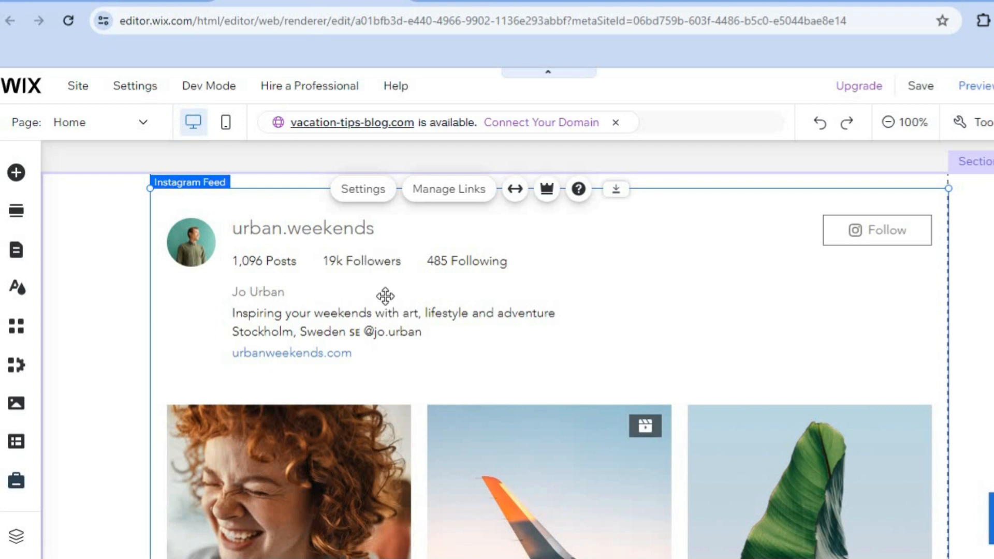